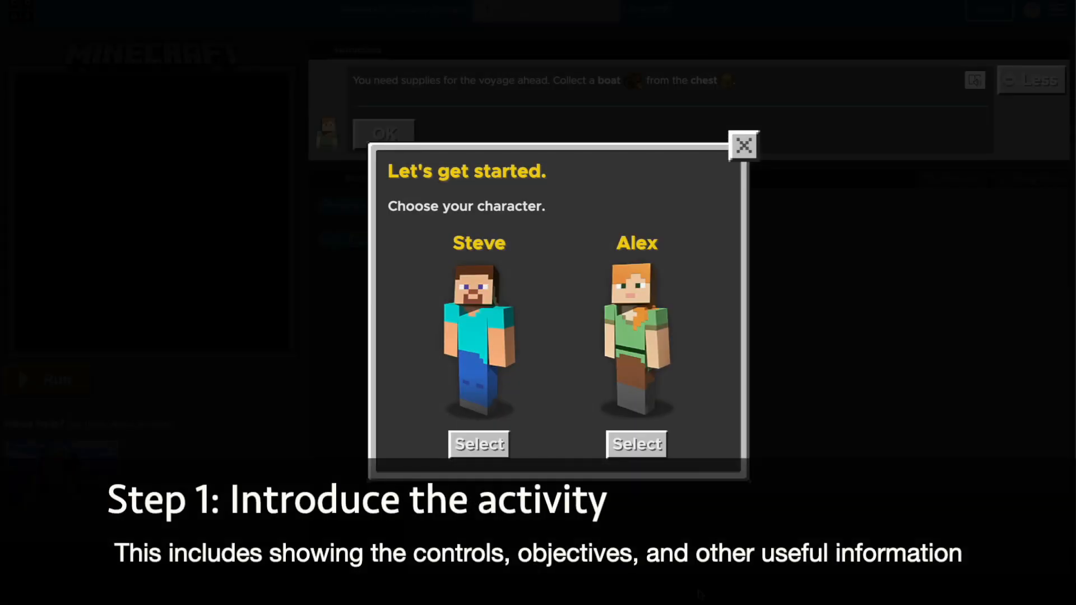
Choose Alex as the character and acknowledge the boat-collecting instructions.
{"action": "left_click", "coordinate": [635, 444]}
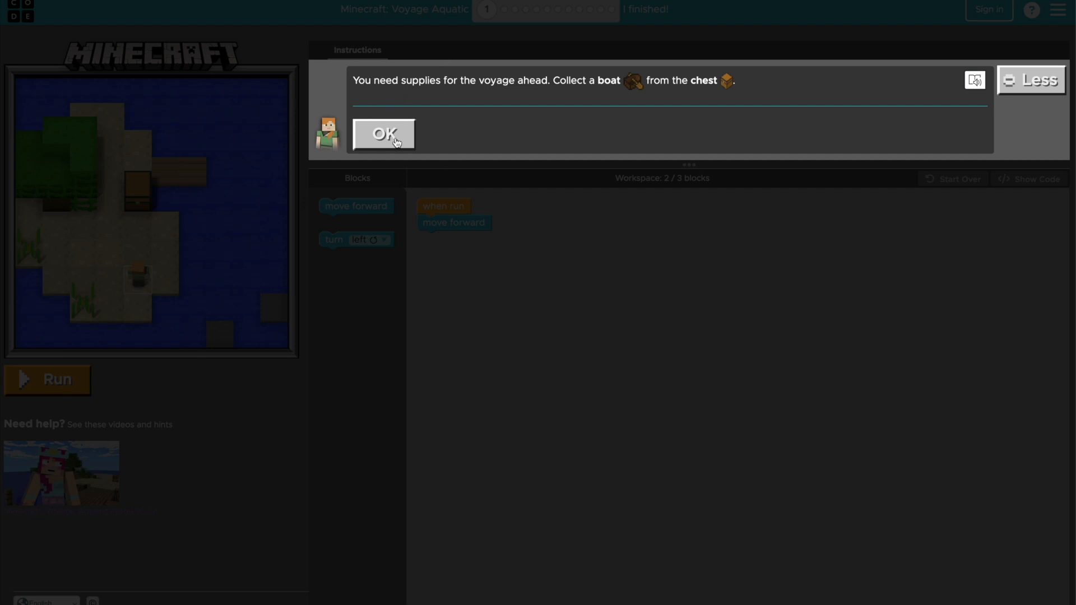
{"action": "left_click", "coordinate": [383, 134]}
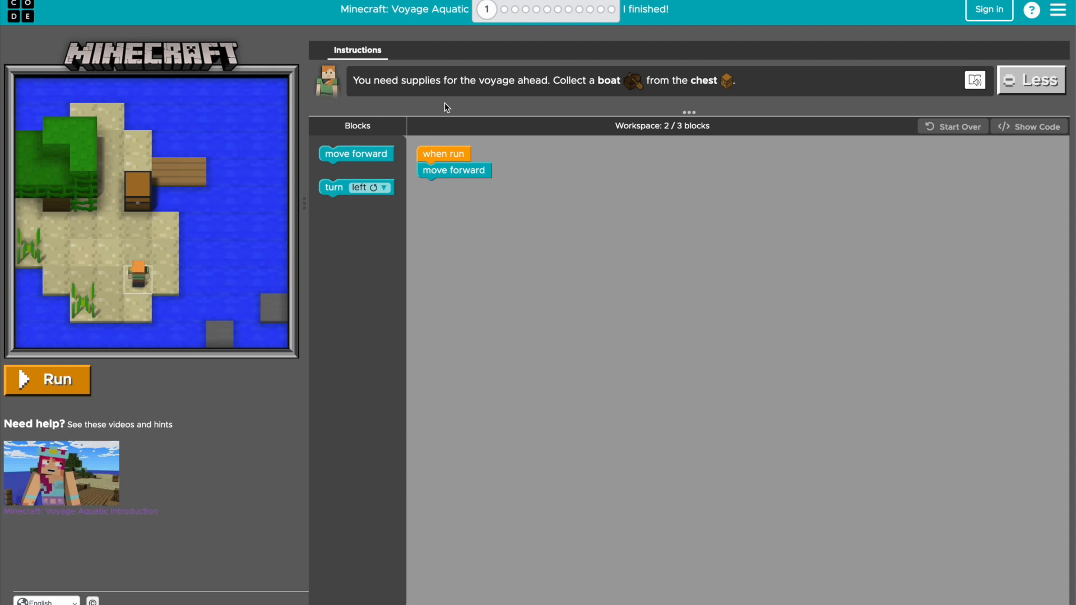
{"action": "mouse_move", "coordinate": [490, 29]}
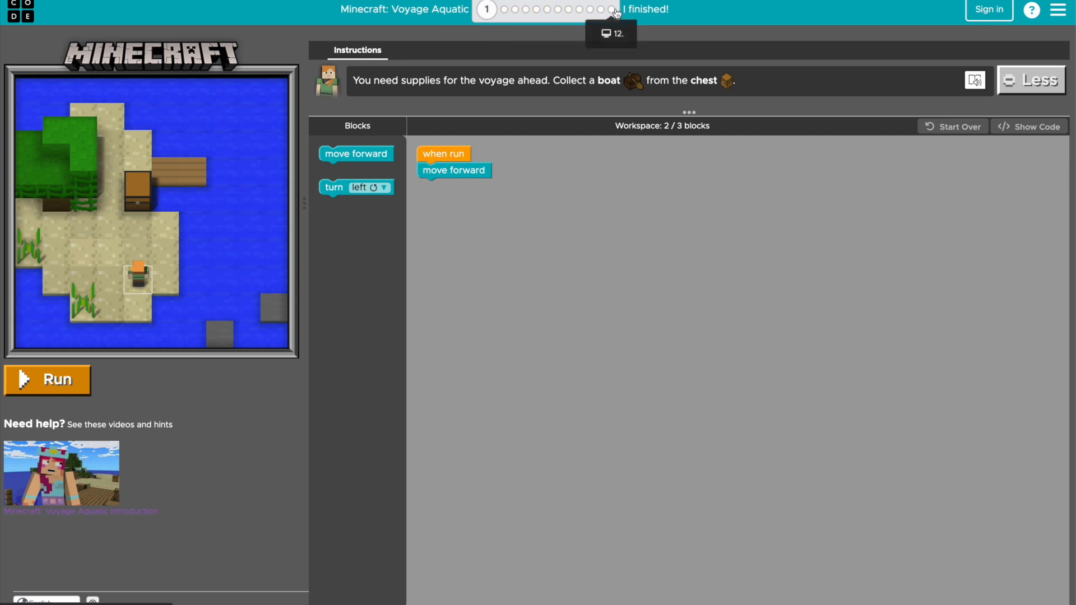
{"action": "mouse_move", "coordinate": [428, 73]}
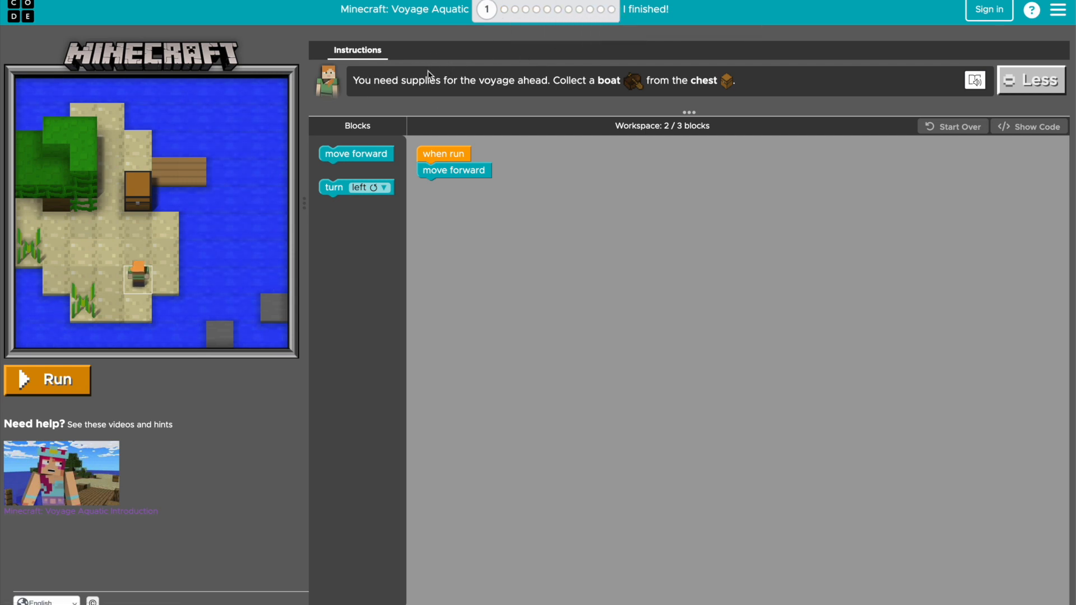
{"action": "mouse_move", "coordinate": [522, 103]}
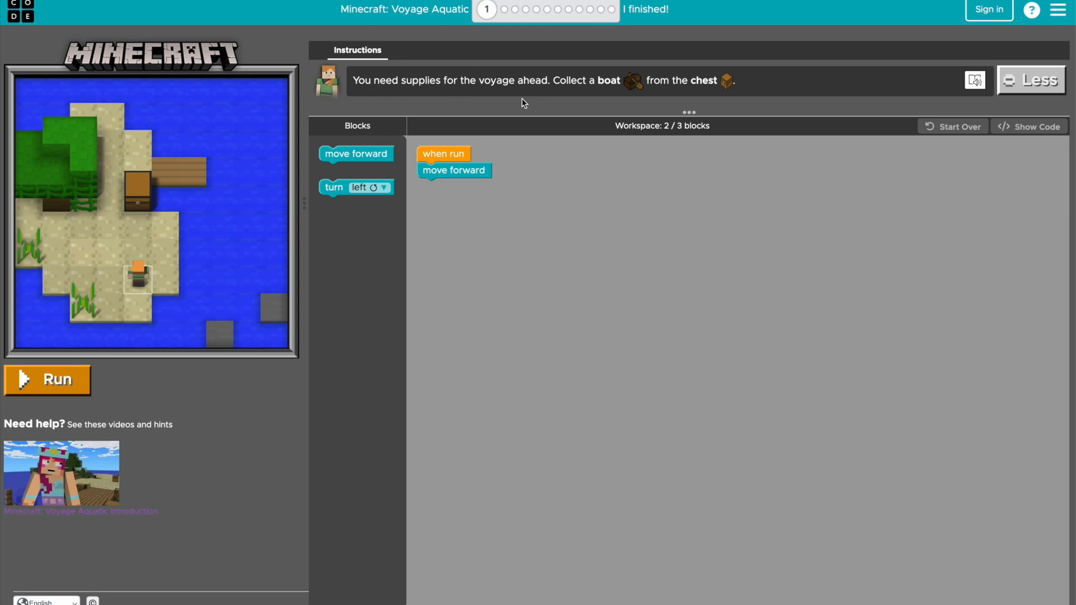
{"action": "mouse_move", "coordinate": [284, 165]}
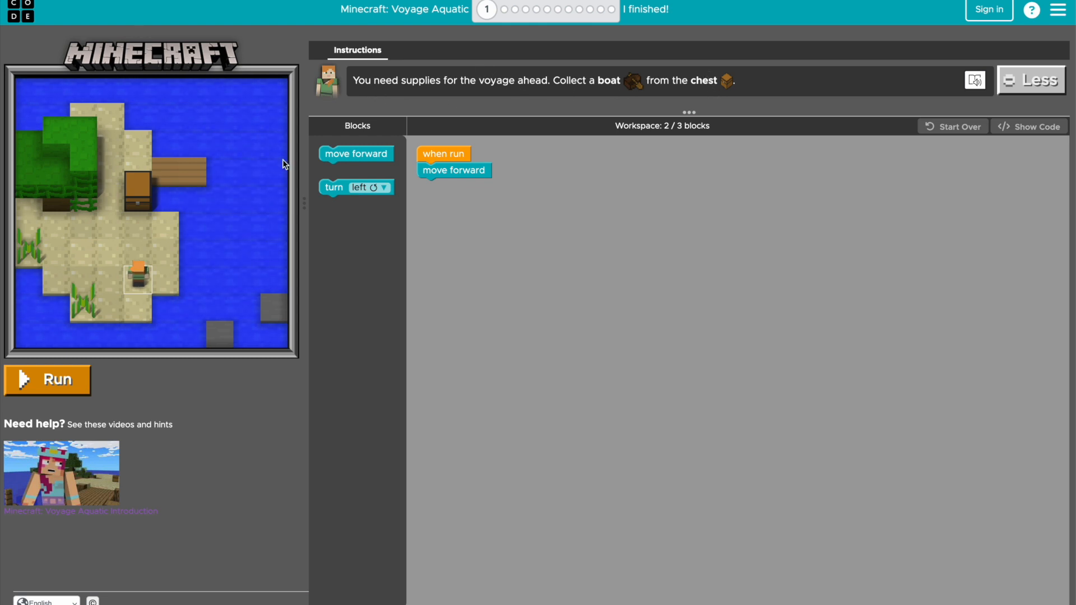
{"action": "mouse_move", "coordinate": [131, 324]}
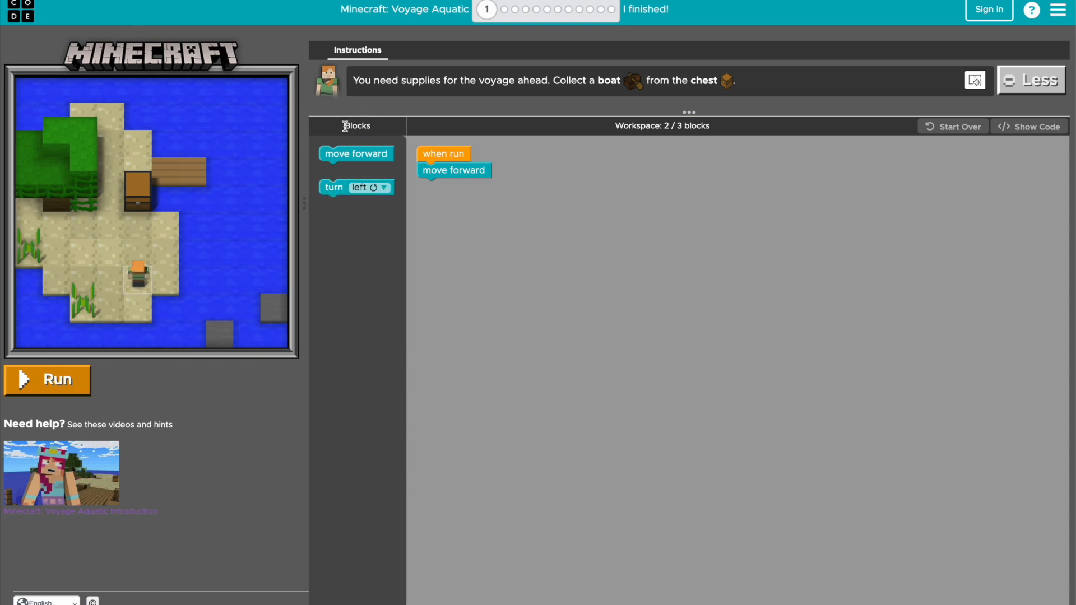
{"action": "mouse_move", "coordinate": [370, 142]}
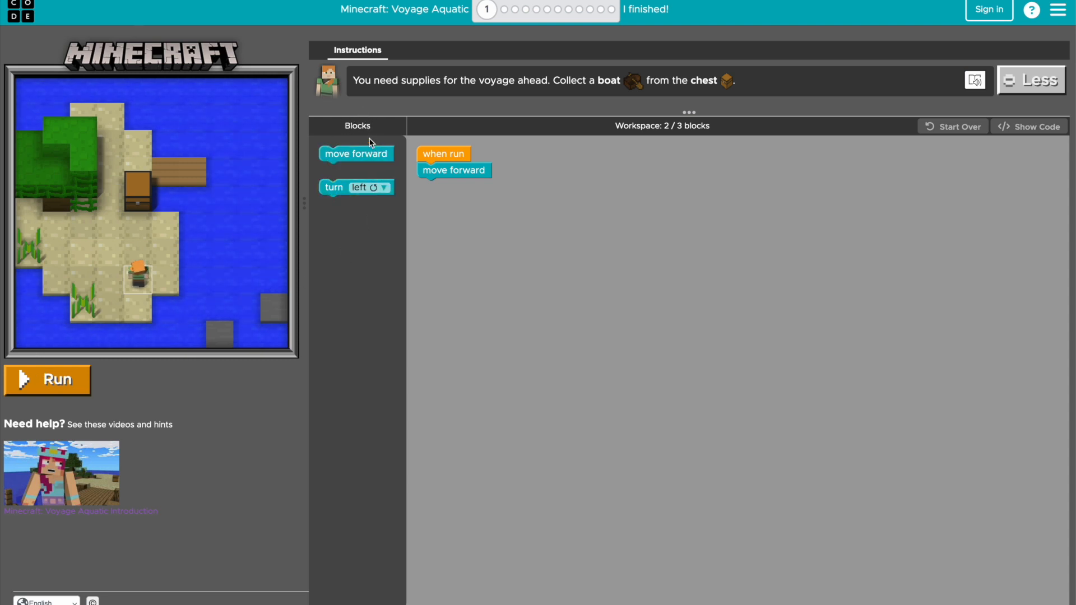
{"action": "mouse_move", "coordinate": [477, 128]}
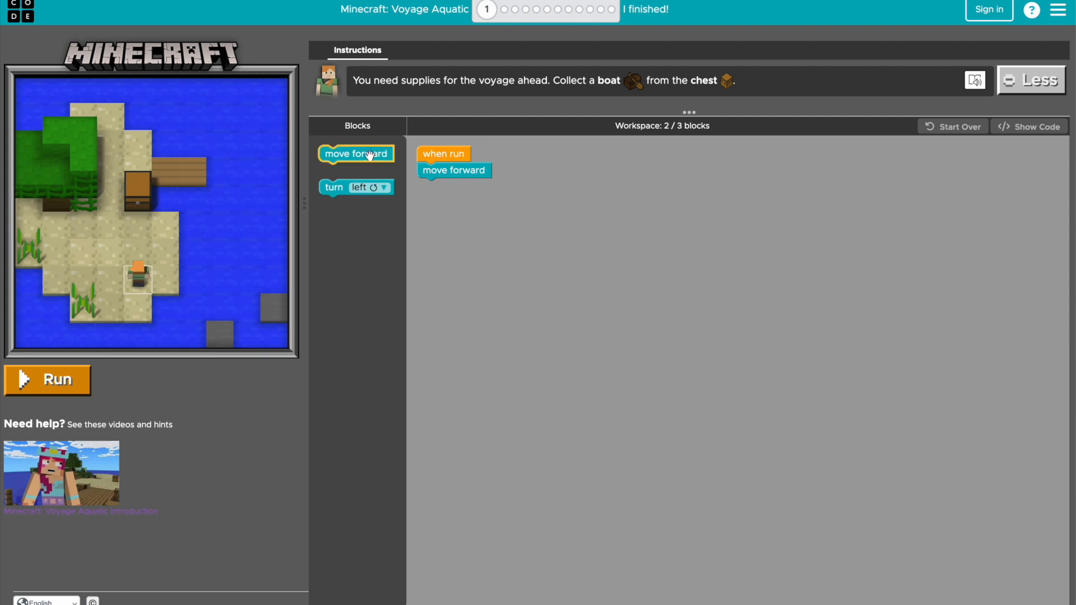
{"action": "left_click_drag", "start_coordinate": [356, 153], "coordinate": [446, 214]}
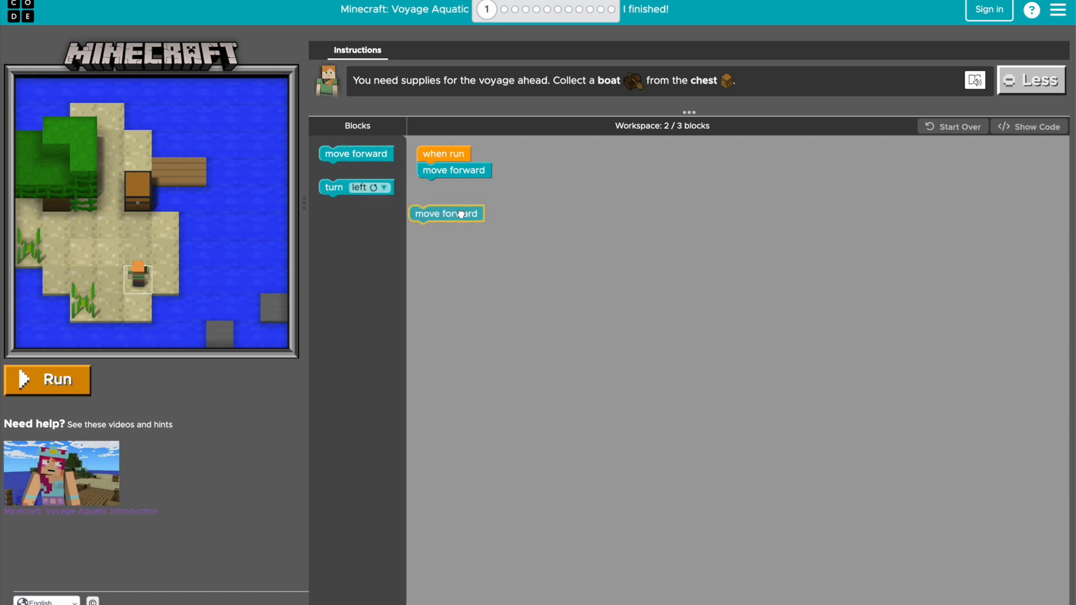
{"action": "left_click_drag", "start_coordinate": [446, 213], "coordinate": [453, 190]}
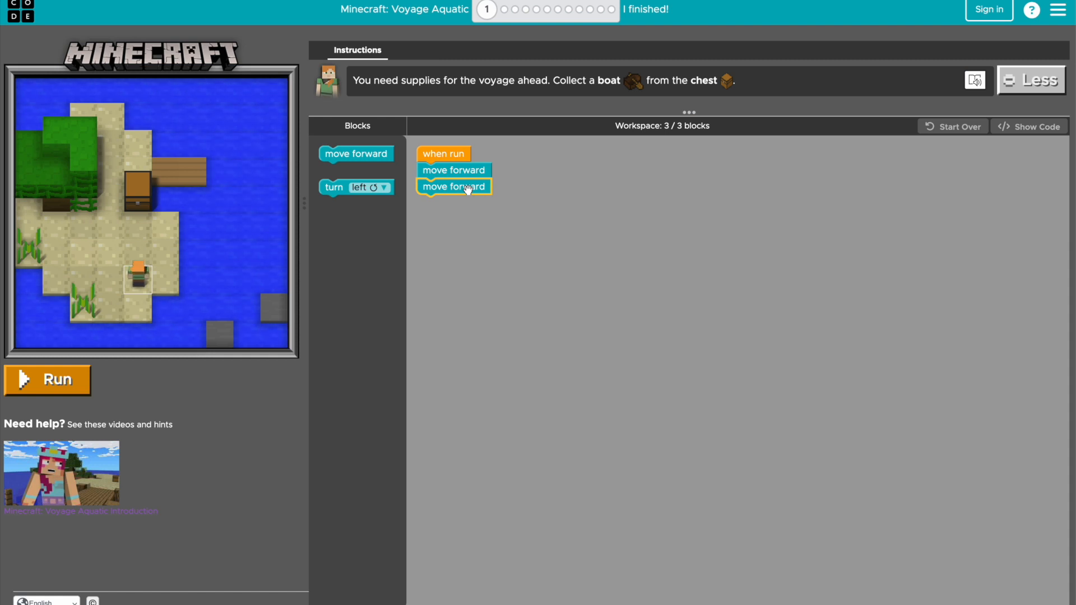
{"action": "left_click_drag", "start_coordinate": [454, 187], "coordinate": [456, 203]}
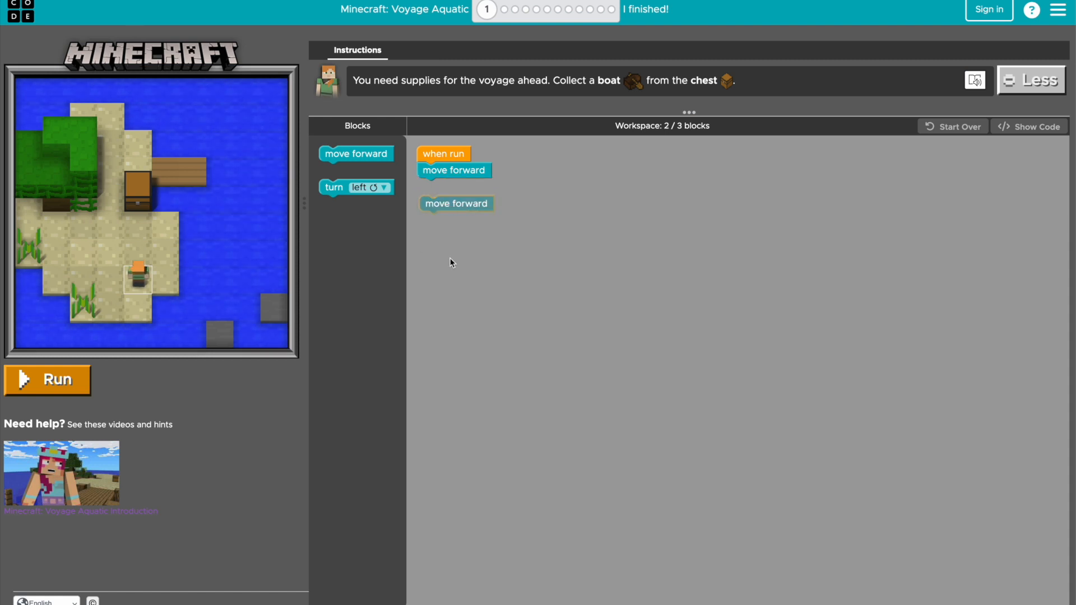
{"action": "mouse_move", "coordinate": [459, 205]}
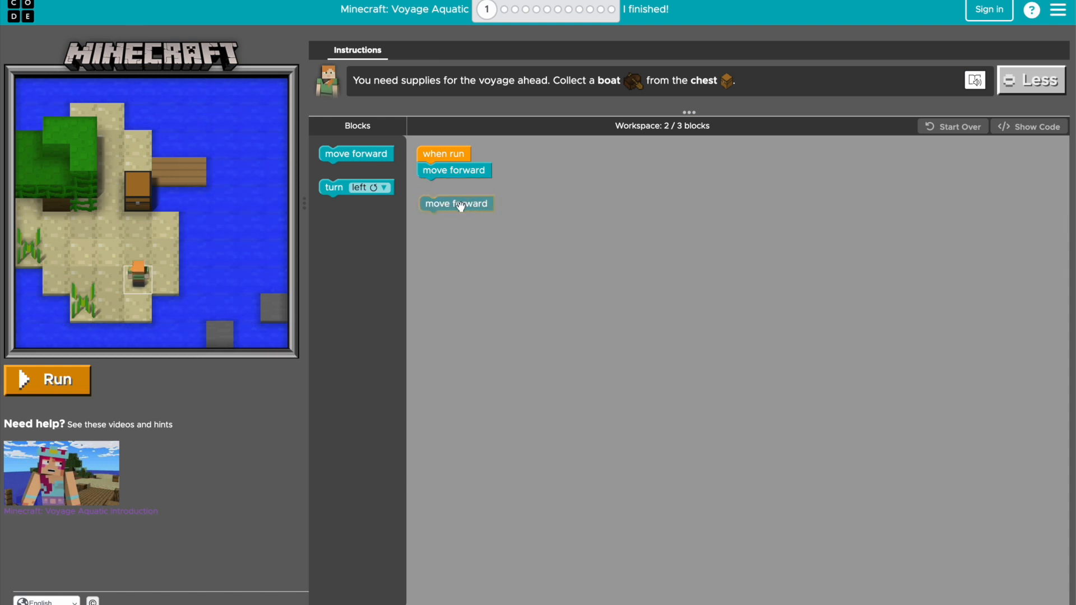
{"action": "left_click_drag", "start_coordinate": [456, 203], "coordinate": [386, 190]}
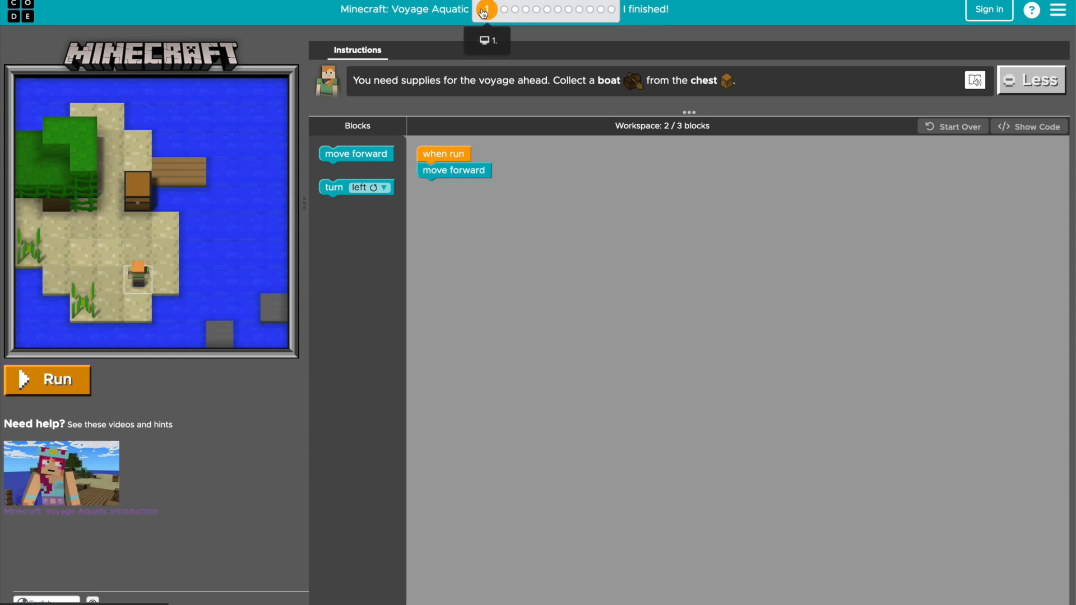
{"action": "mouse_move", "coordinate": [477, 101]}
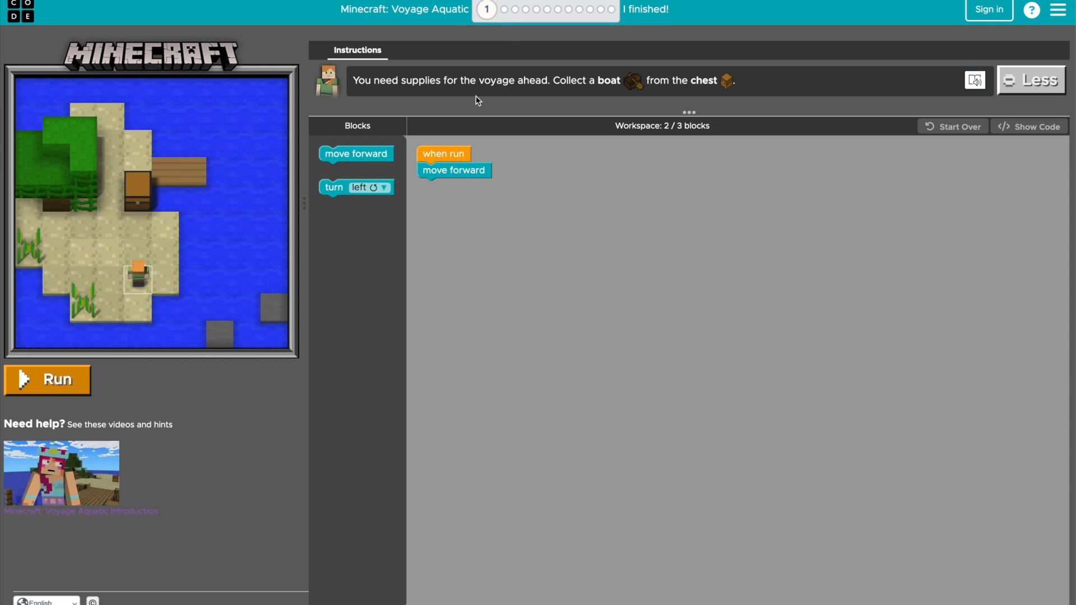
{"action": "mouse_move", "coordinate": [706, 95]}
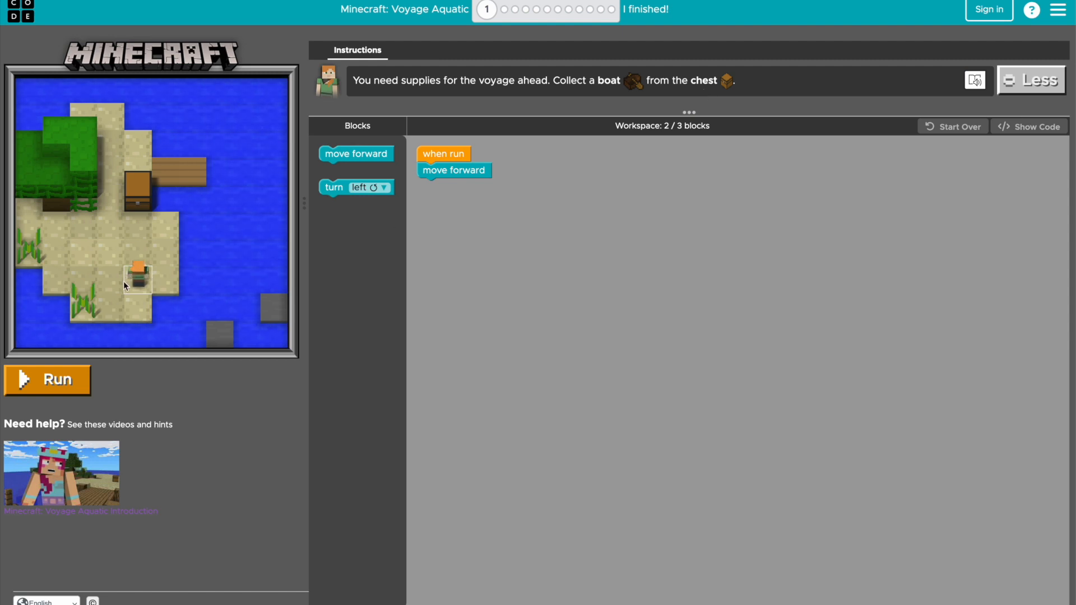
{"action": "mouse_move", "coordinate": [136, 251]}
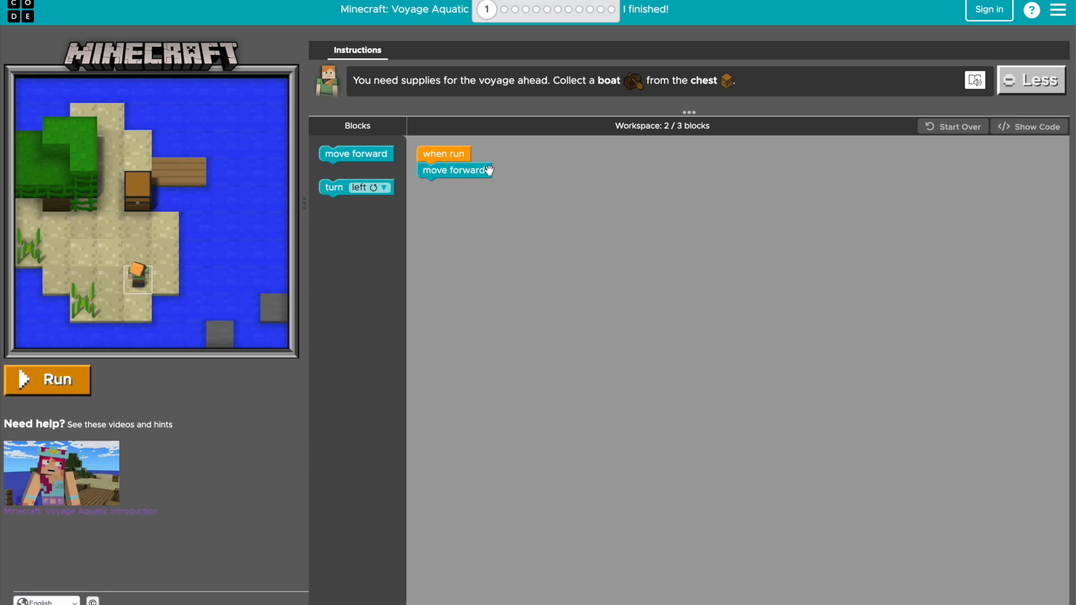
Add the second move forward and run so Alex reaches the chest and collects the boat.
{"action": "left_click_drag", "start_coordinate": [356, 153], "coordinate": [453, 186]}
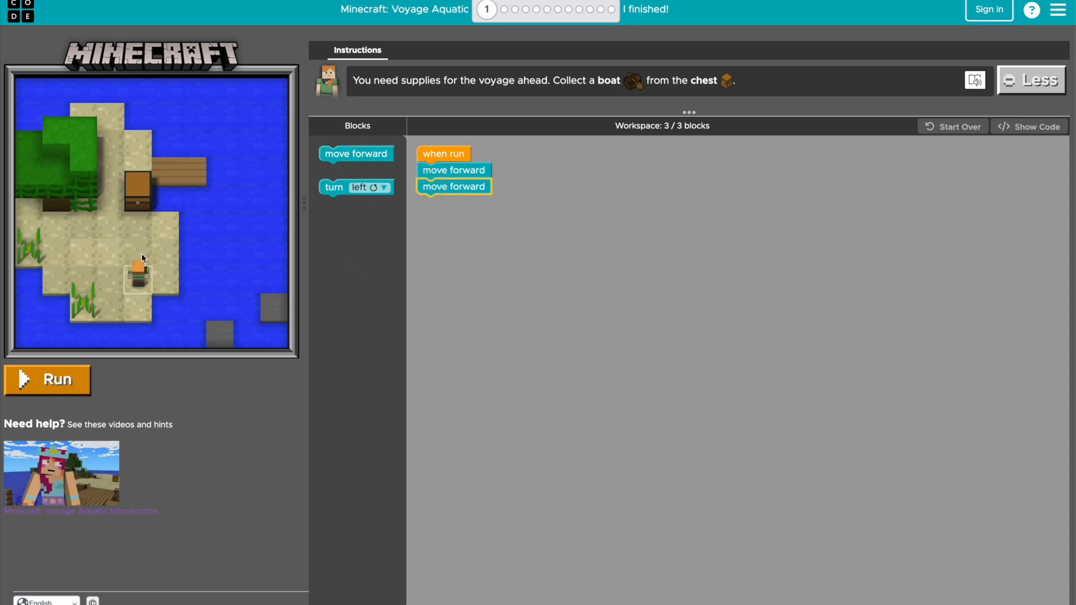
{"action": "mouse_move", "coordinate": [135, 189]}
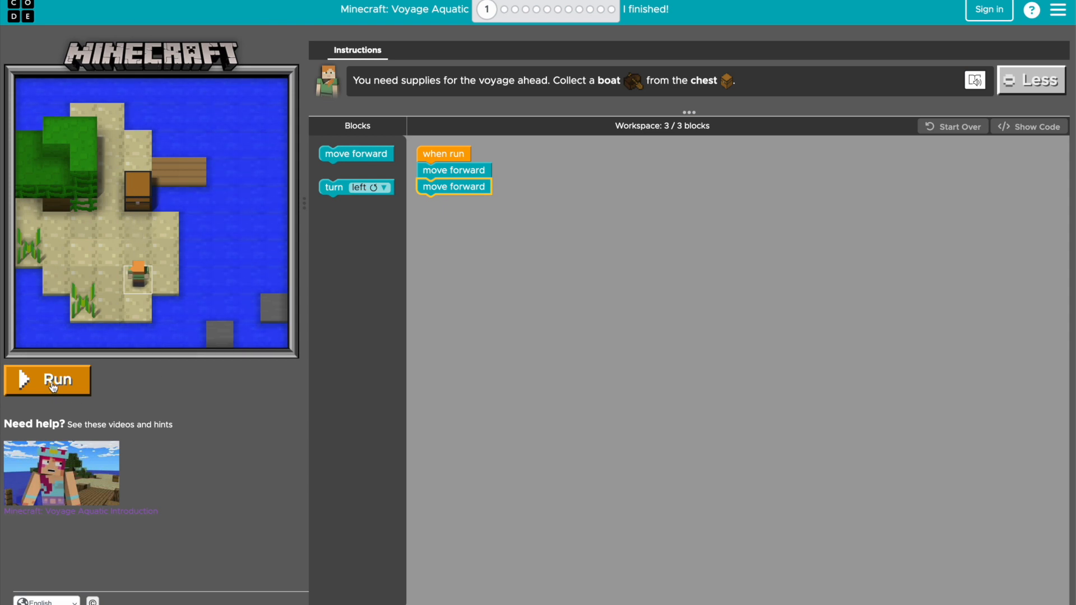
{"action": "left_click", "coordinate": [49, 380]}
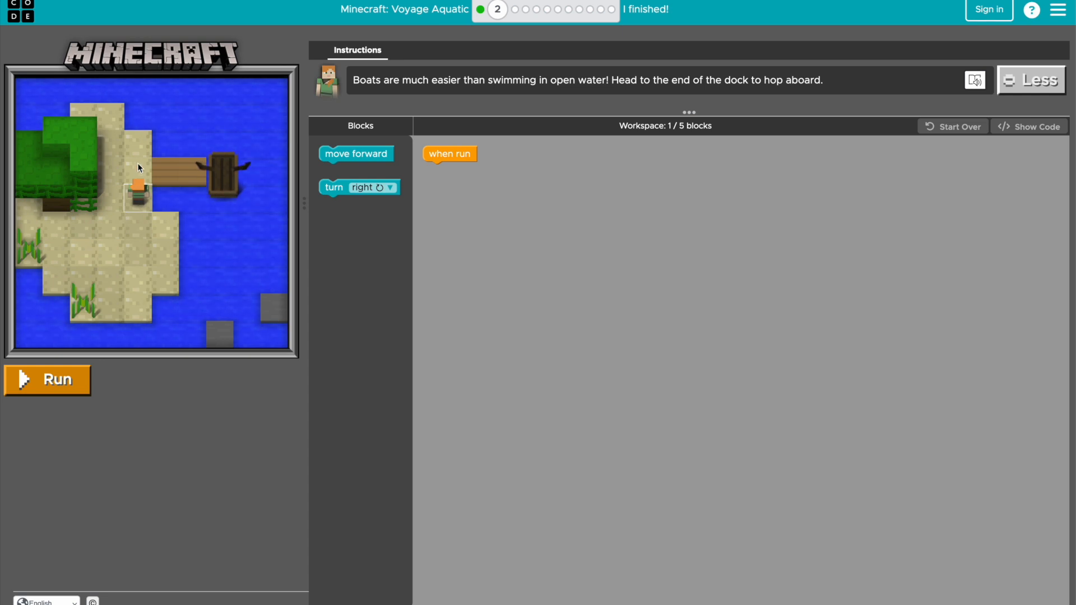
{"action": "mouse_move", "coordinate": [326, 187]}
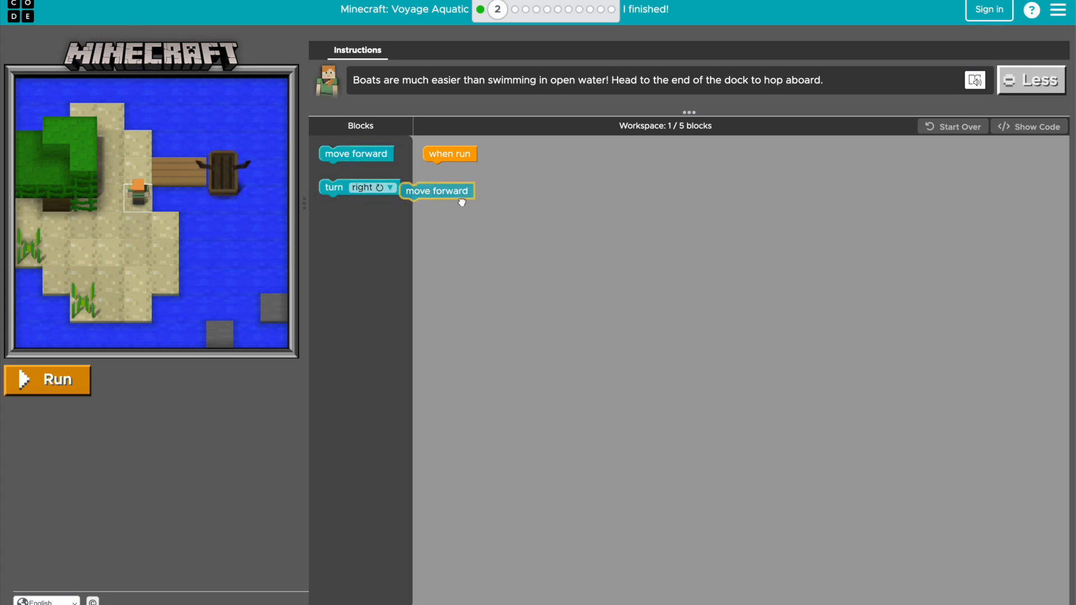
Program forward, turn right, forward, forward and run it to walk Alex down the dock.
{"action": "left_click_drag", "start_coordinate": [437, 190], "coordinate": [460, 169]}
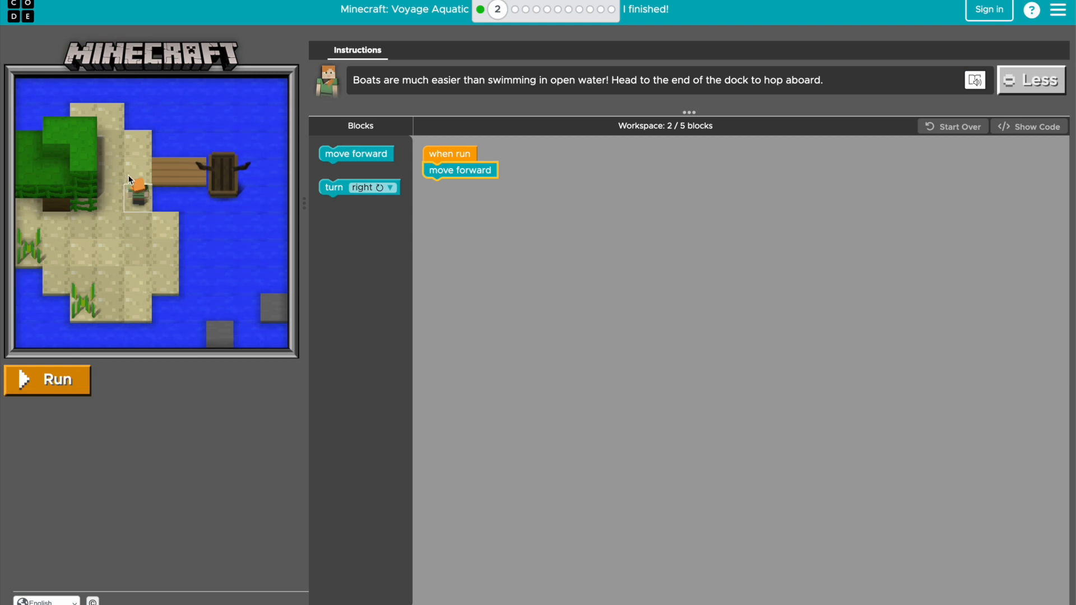
{"action": "left_click_drag", "start_coordinate": [359, 187], "coordinate": [469, 191]}
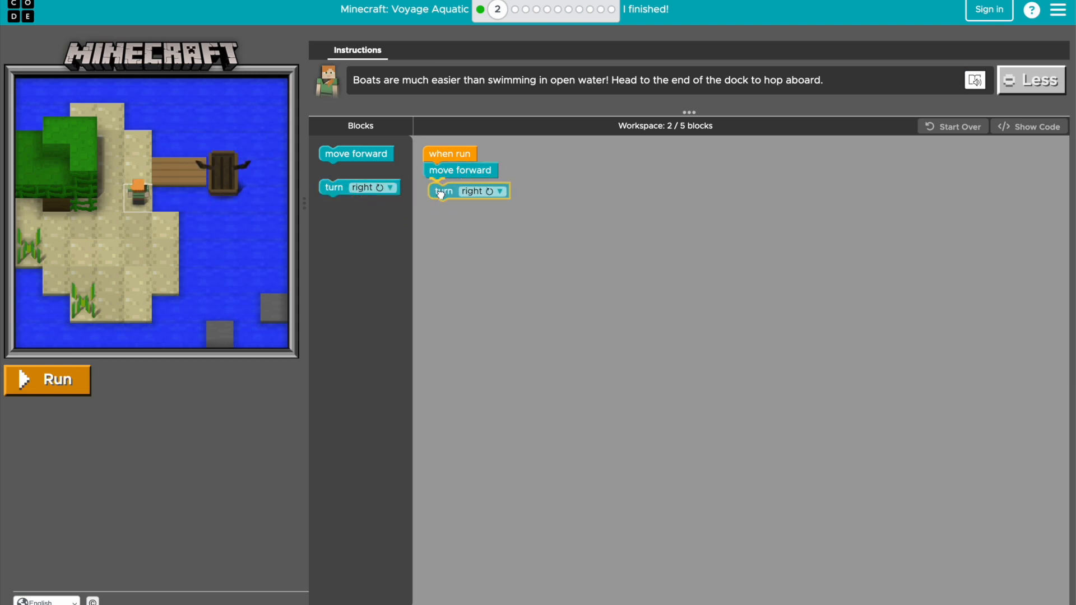
{"action": "left_click_drag", "start_coordinate": [467, 191], "coordinate": [464, 186]}
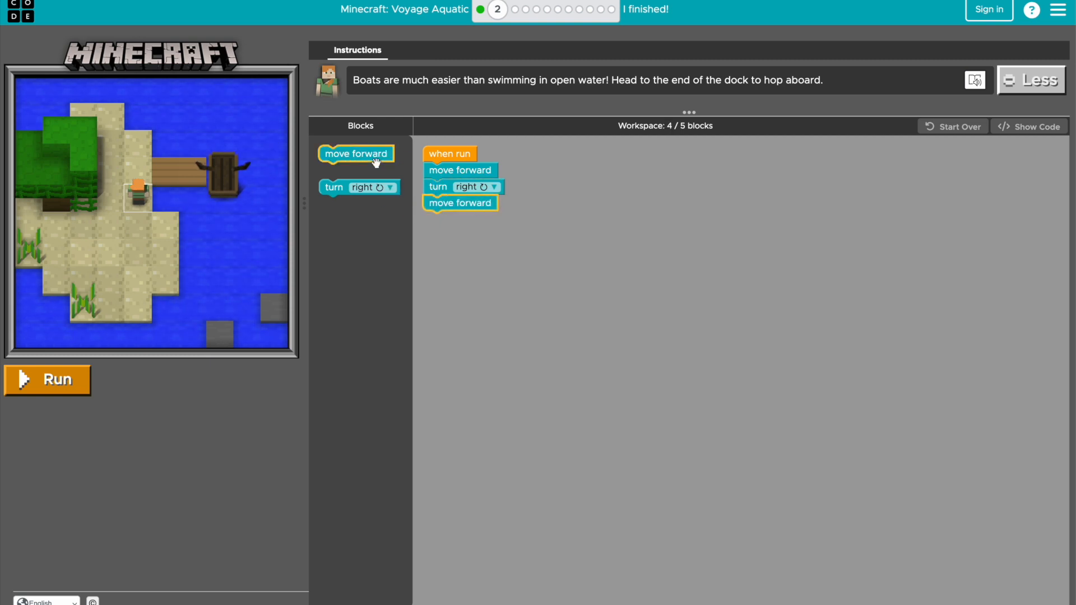
{"action": "left_click_drag", "start_coordinate": [355, 153], "coordinate": [460, 219]}
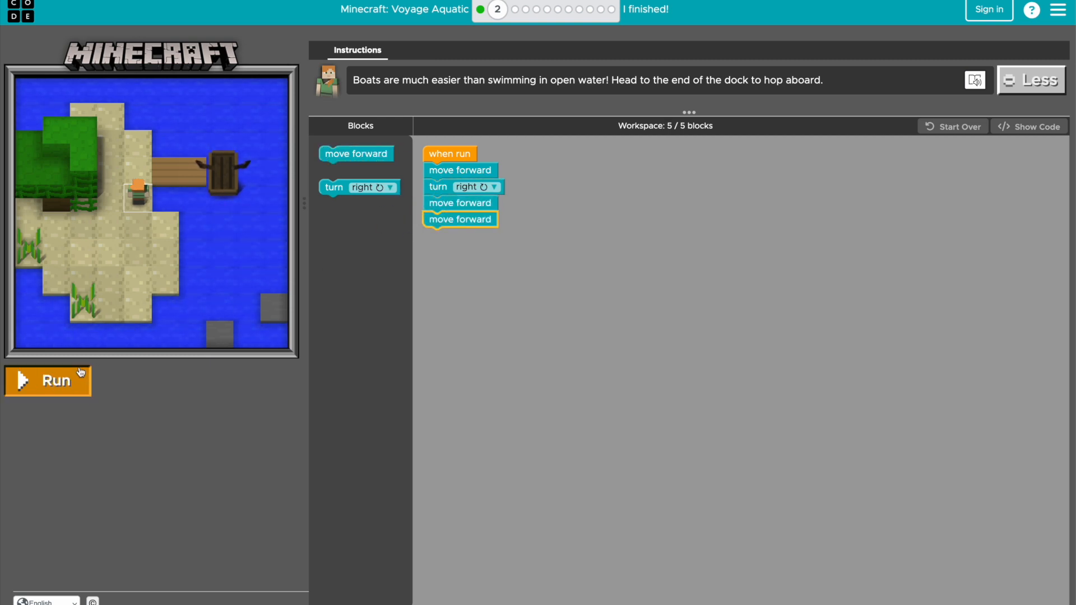
{"action": "left_click", "coordinate": [47, 381]}
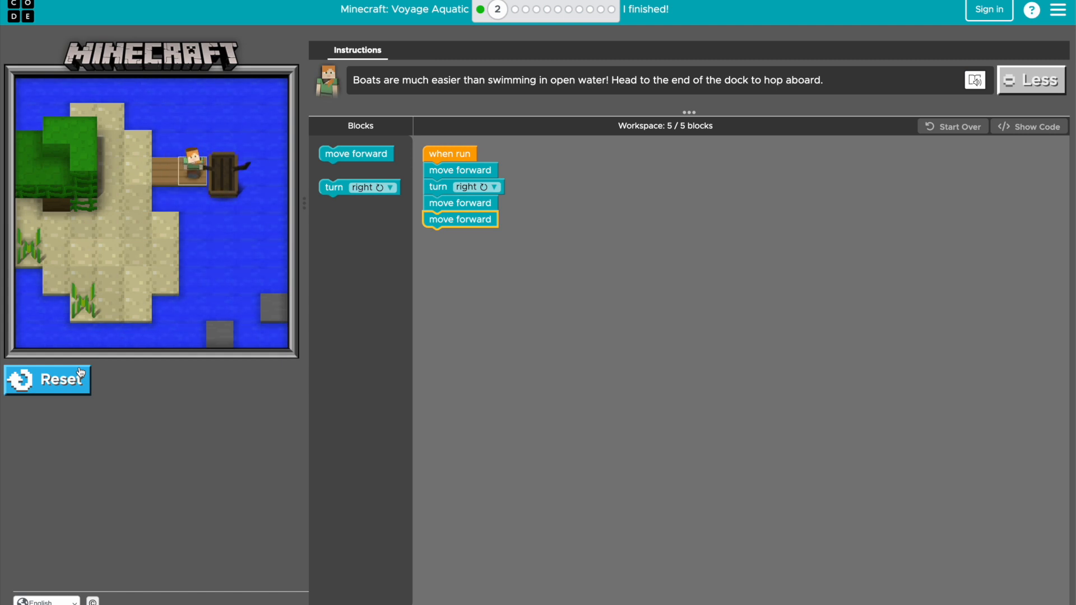
{"action": "mouse_move", "coordinate": [656, 199]}
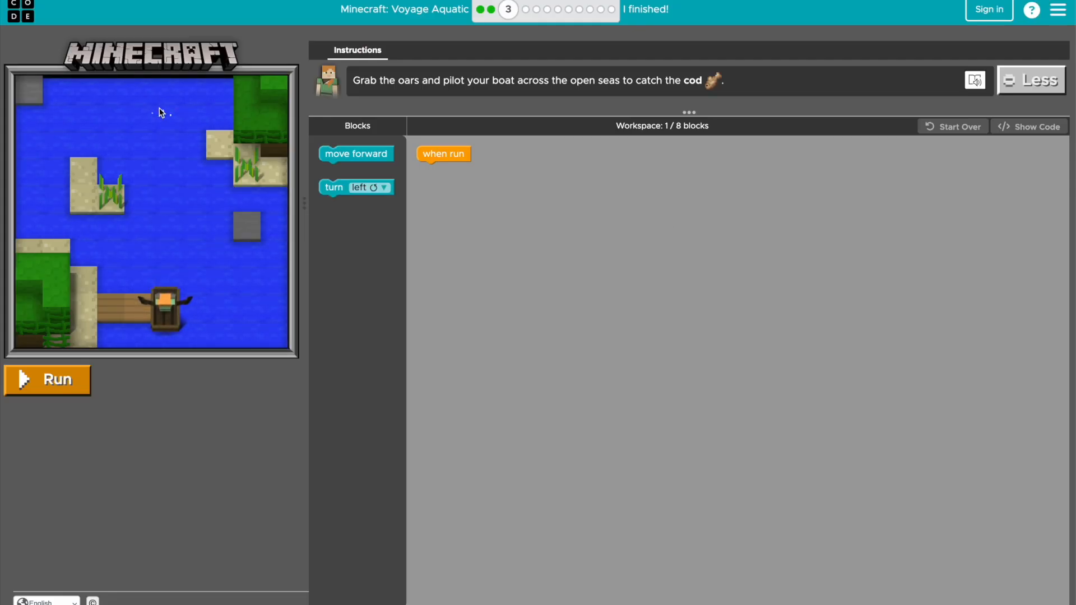
{"action": "mouse_move", "coordinate": [159, 282]}
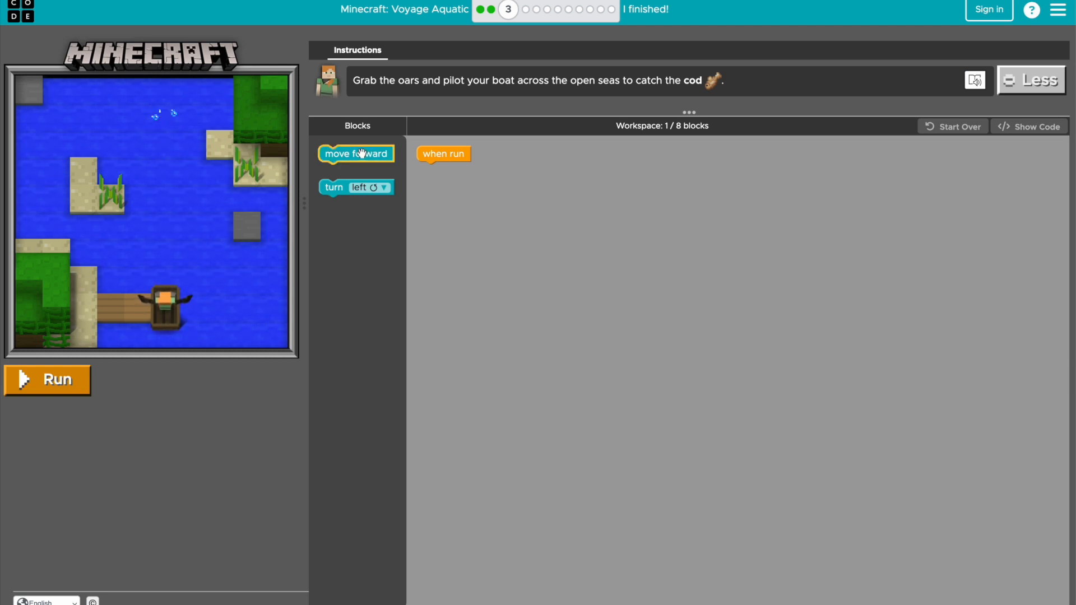
Stack eight move forward blocks and run them to pilot the boat toward the cod.
{"action": "left_click_drag", "start_coordinate": [356, 153], "coordinate": [453, 169]}
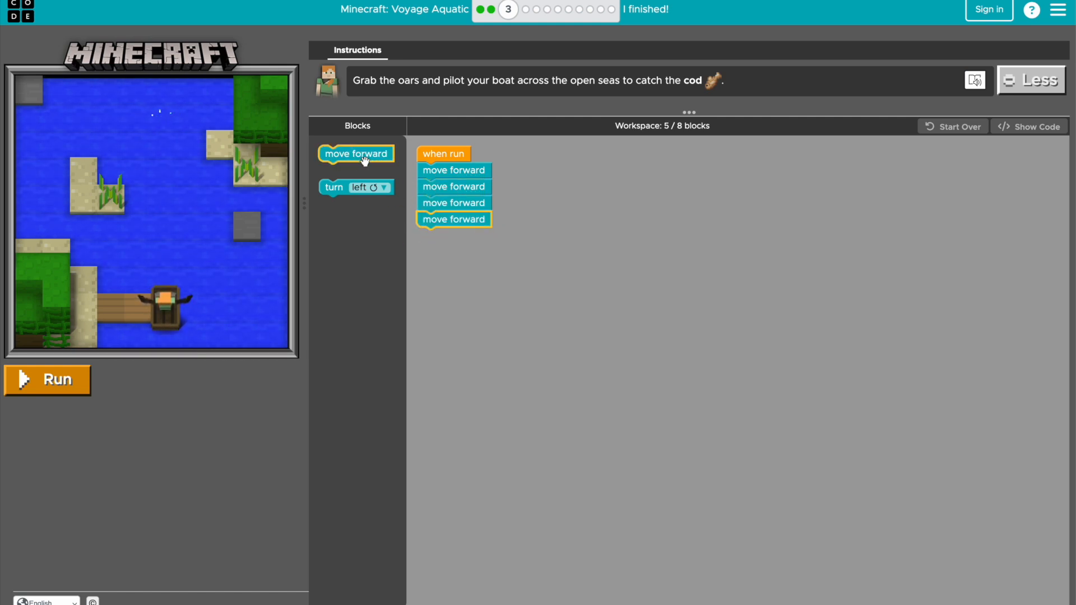
{"action": "left_click_drag", "start_coordinate": [355, 153], "coordinate": [456, 266]}
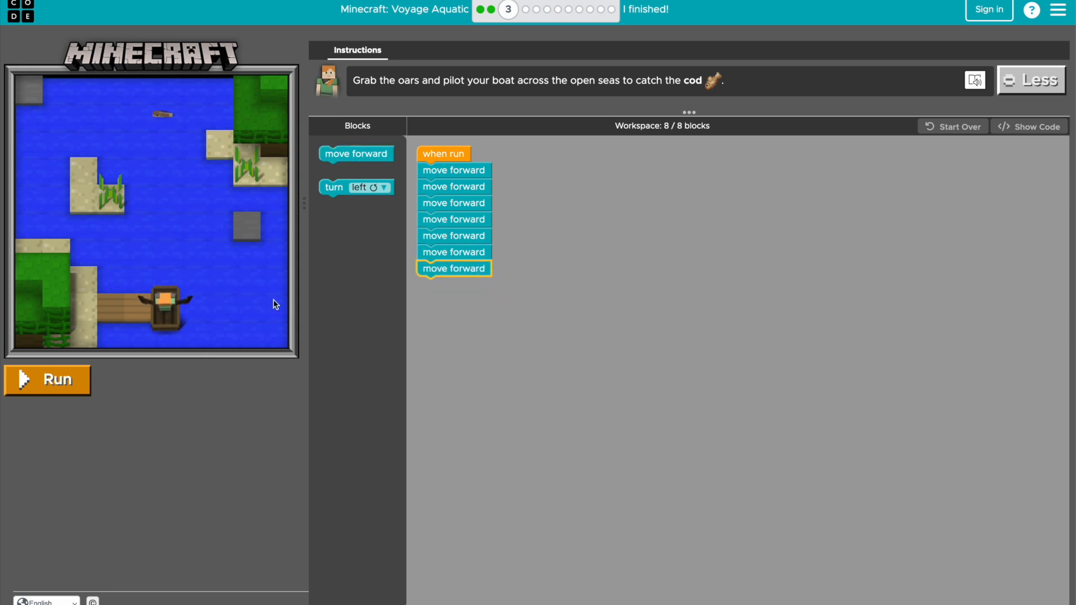
{"action": "left_click", "coordinate": [47, 380]}
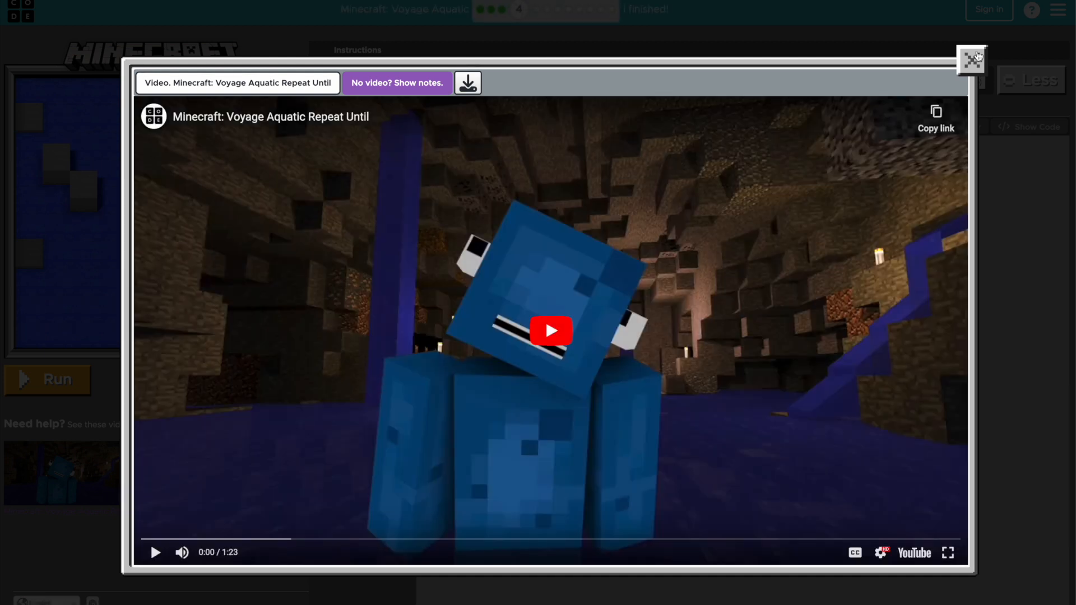
{"action": "mouse_move", "coordinate": [467, 410]}
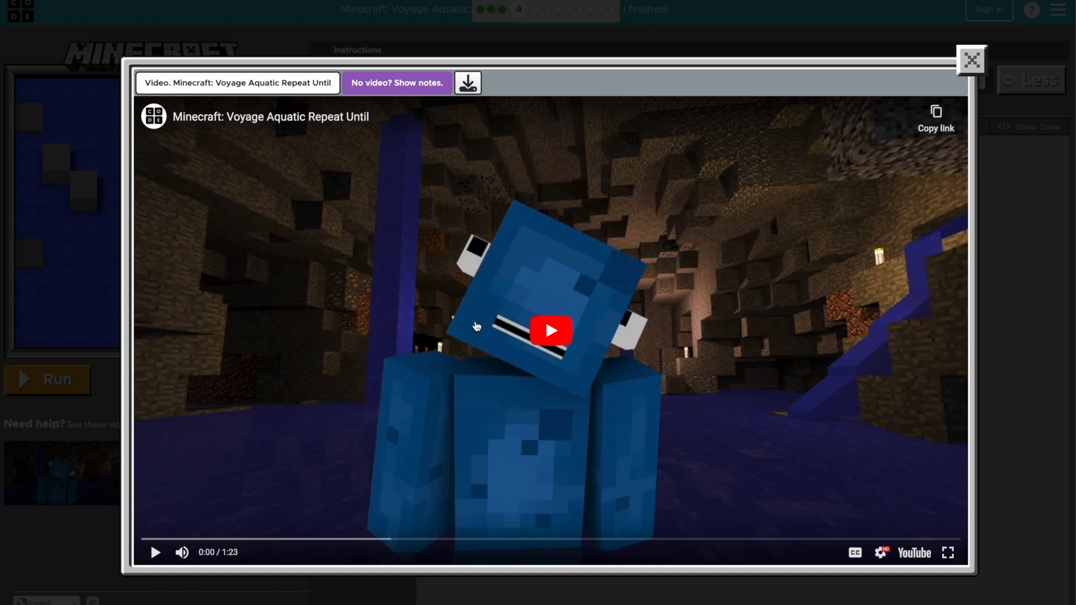
Play the Repeat Until introduction video for the next level.
{"action": "left_click", "coordinate": [970, 60]}
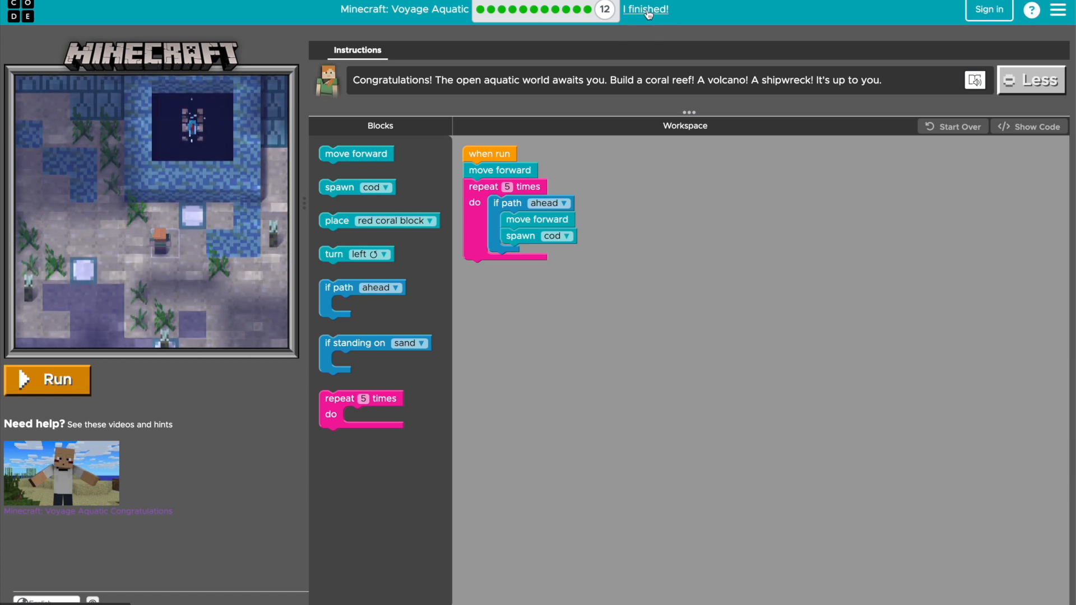
Mark level 12 finished to reach the Hour of Code certificate page.
{"action": "left_click", "coordinate": [644, 9]}
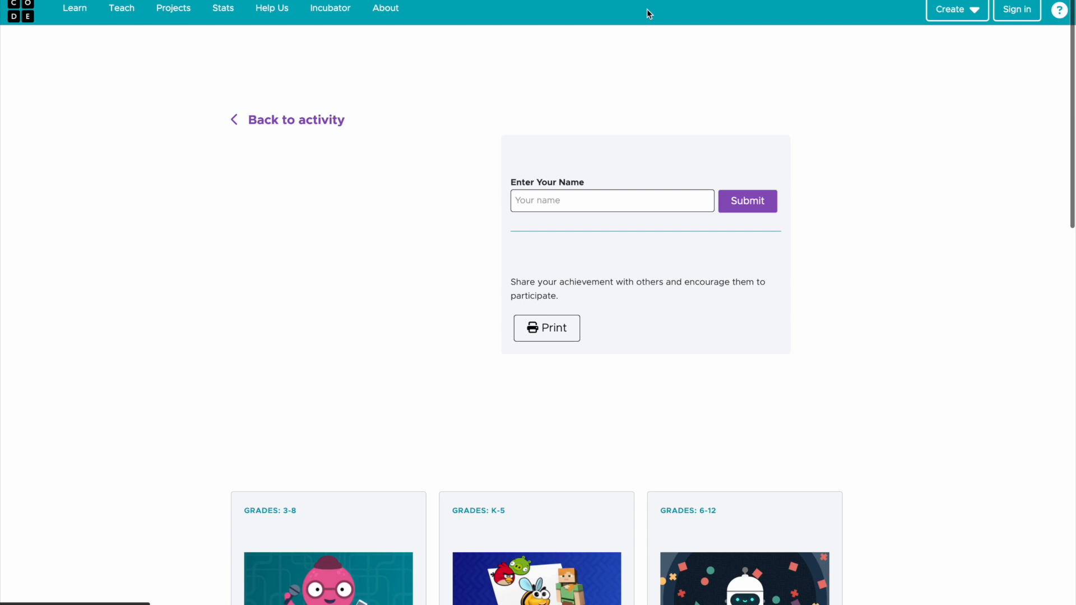
Put the name 'Bunbun' on the certificate and bring it up for printing.
{"action": "type", "text": "Bunbun"}
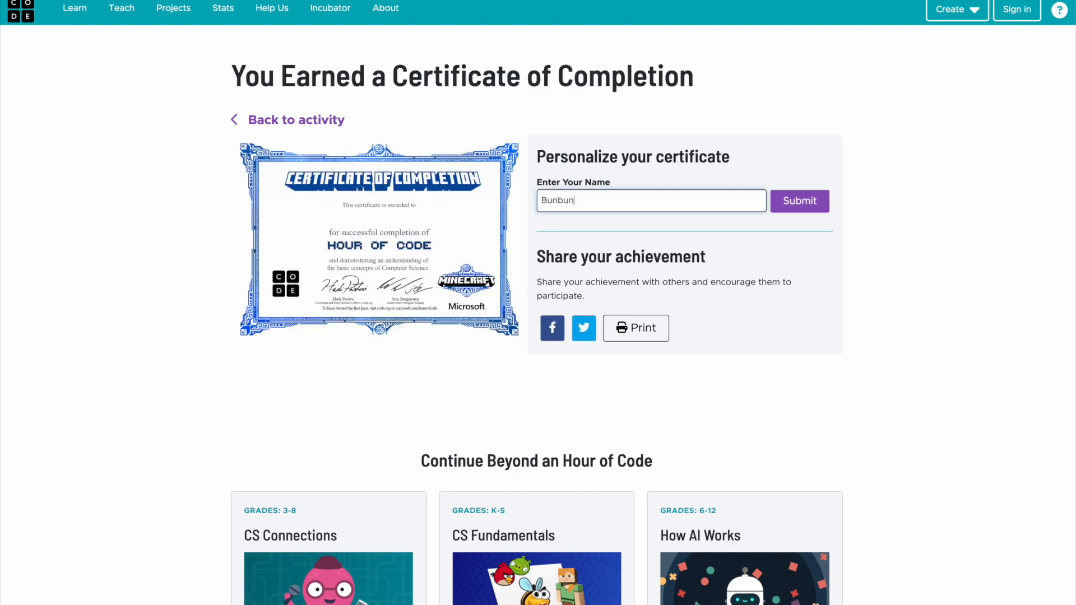
{"action": "left_click", "coordinate": [799, 201]}
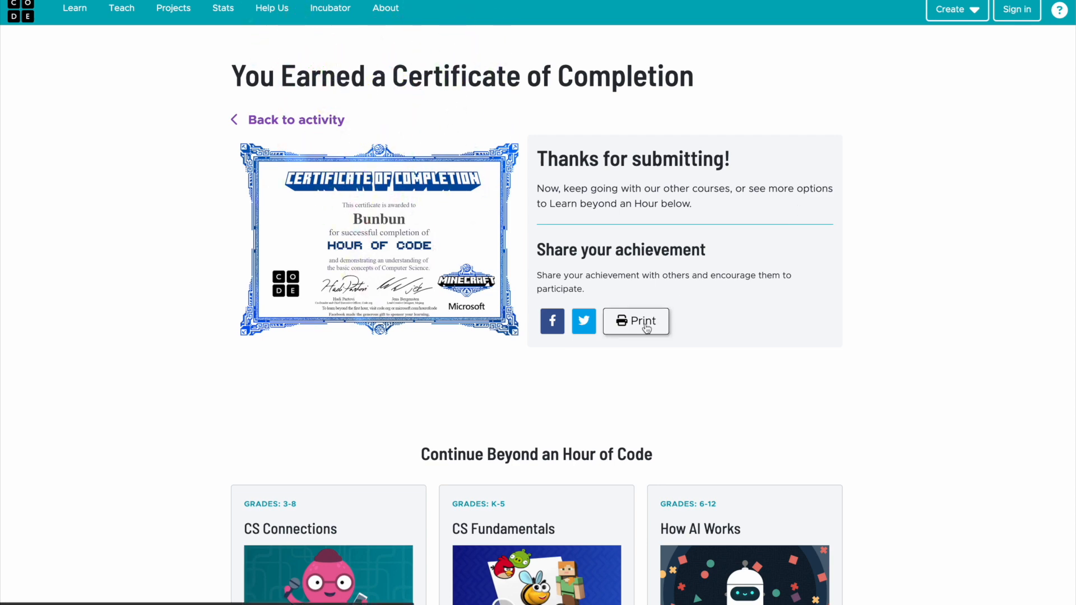
{"action": "left_click", "coordinate": [635, 320]}
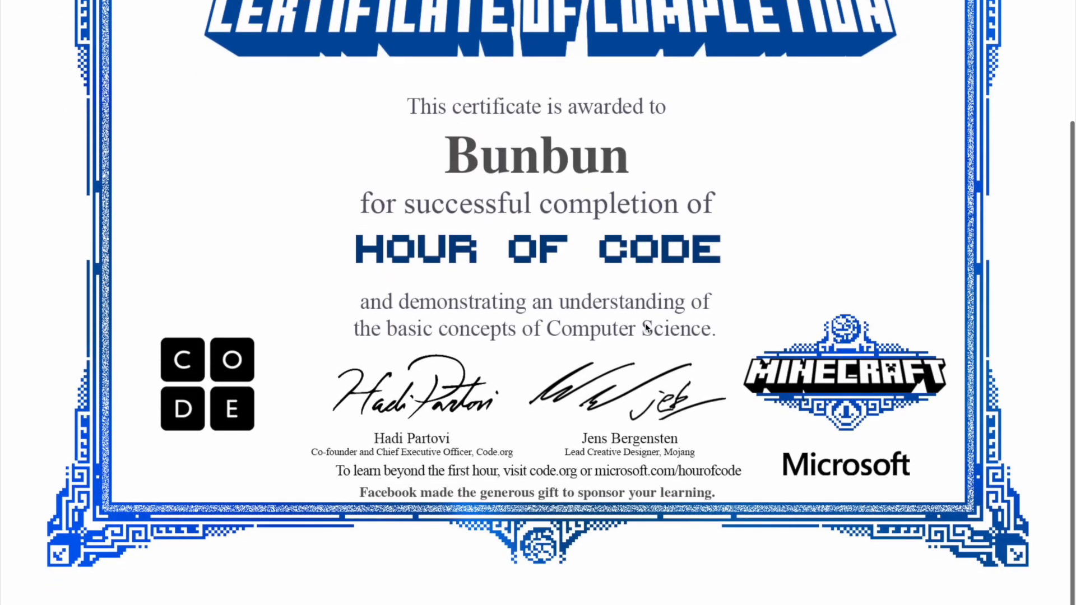